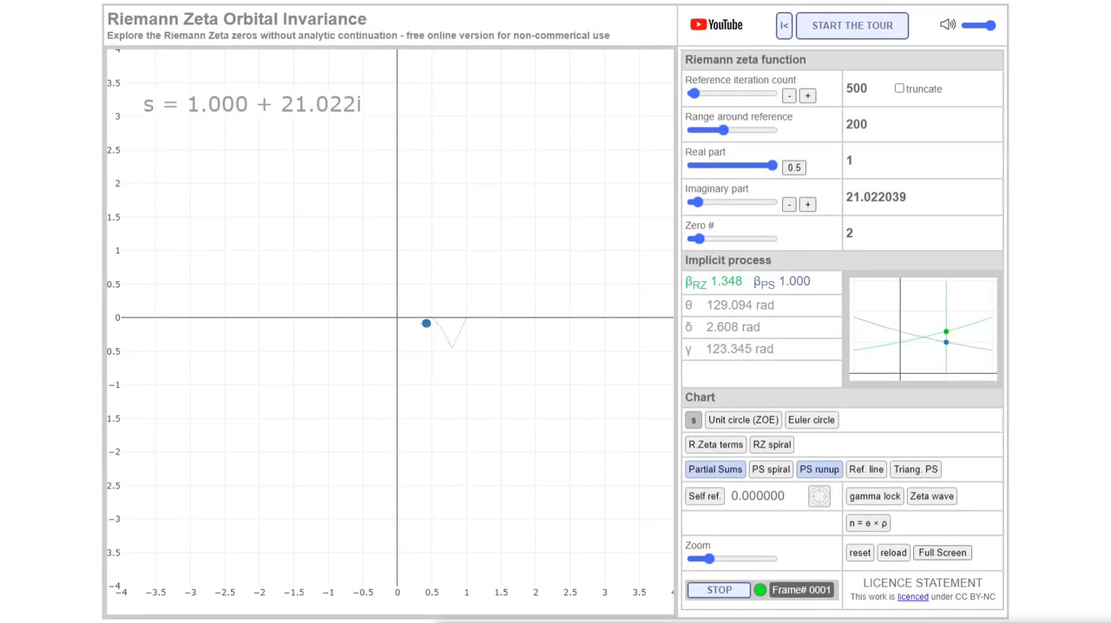
Pause the tour and set the real part of s from 1 to 0.5
{"action": "left_click", "coordinate": [852, 25]}
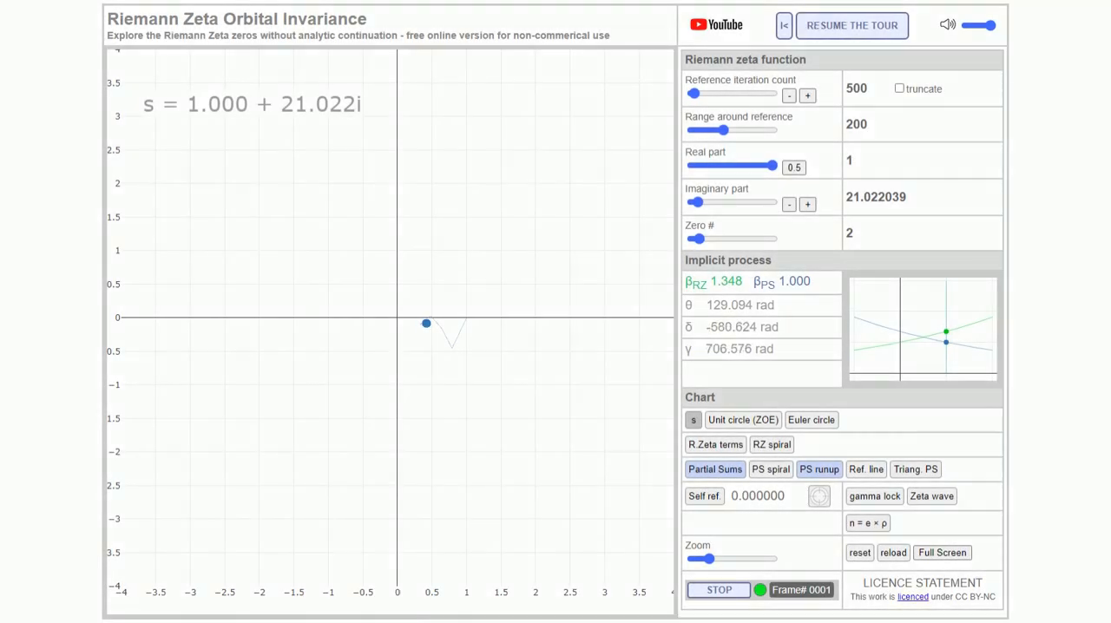
{"action": "left_click_drag", "start_coordinate": [771, 166], "coordinate": [755, 166]}
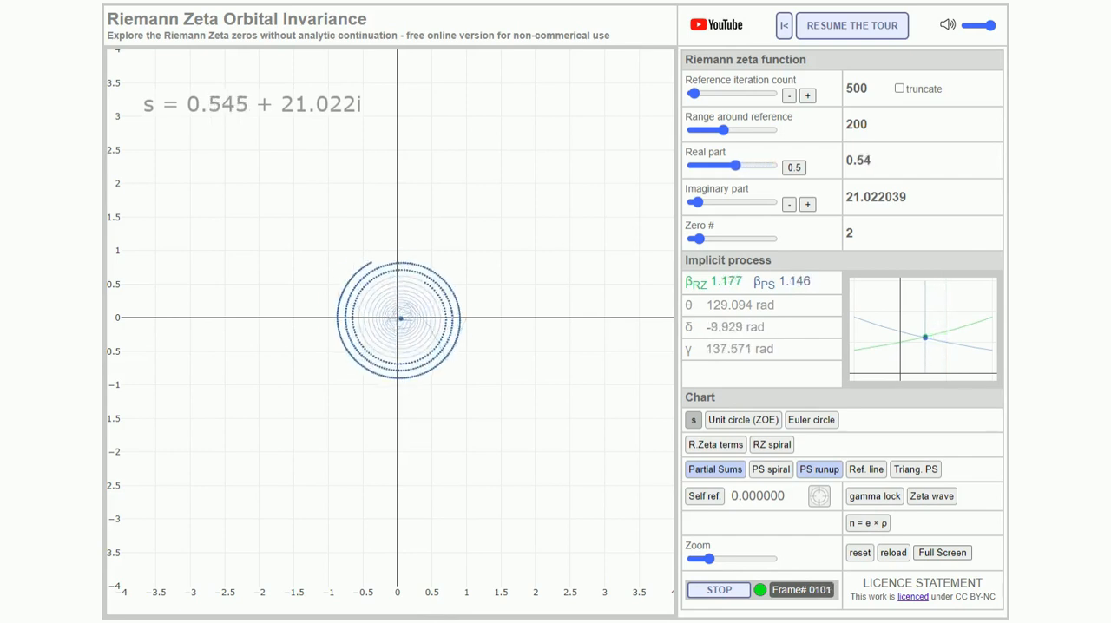
{"action": "left_click_drag", "start_coordinate": [736, 165], "coordinate": [707, 165]}
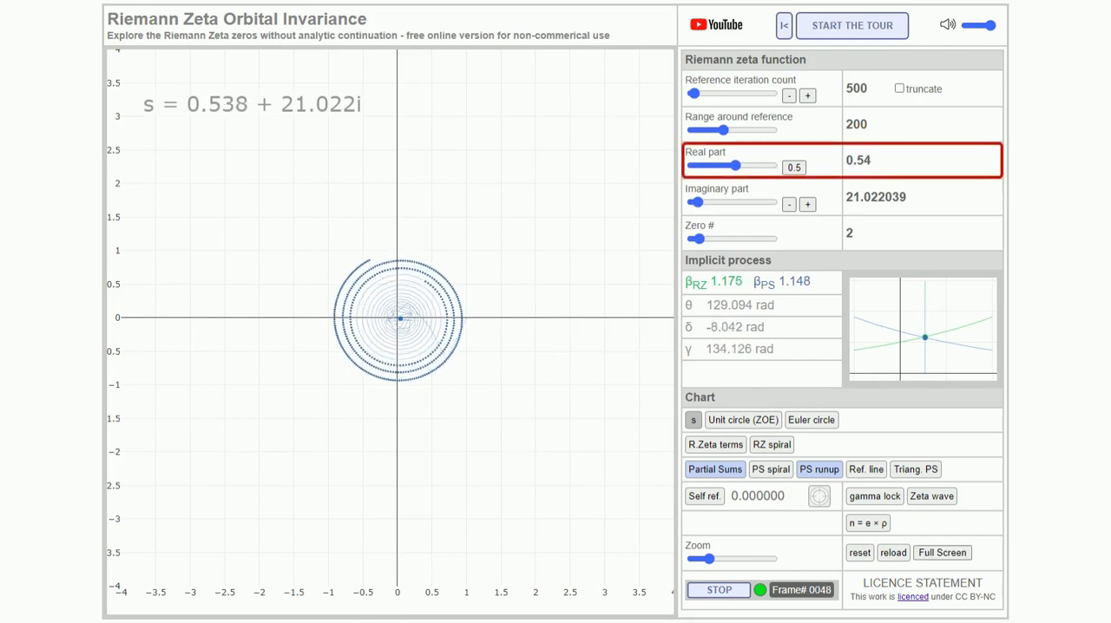
{"action": "left_click_drag", "start_coordinate": [737, 166], "coordinate": [734, 166]}
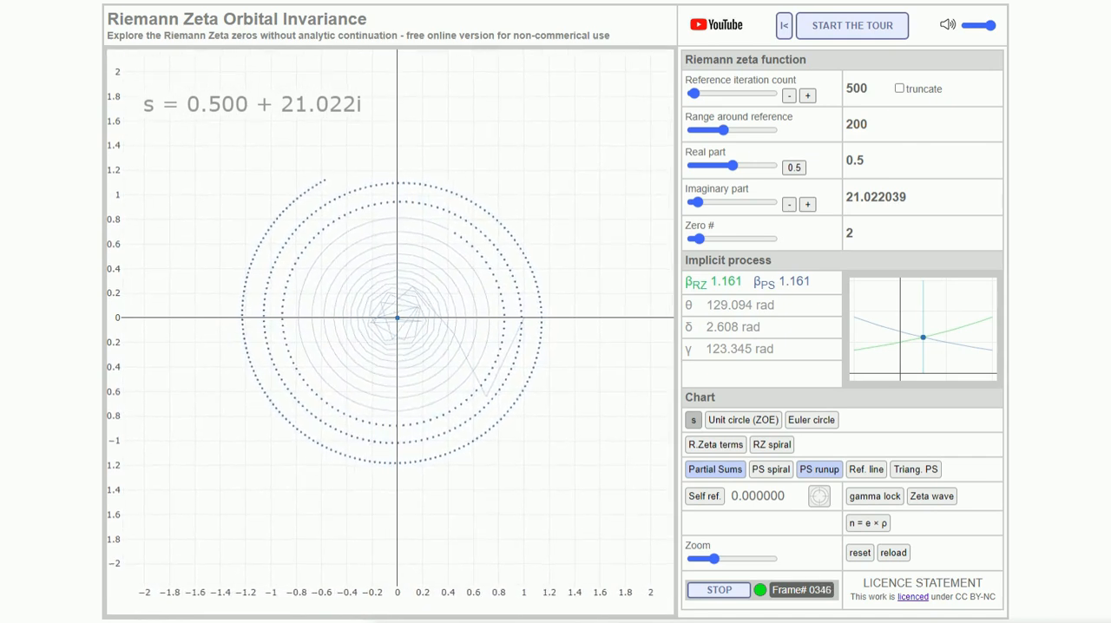
Hide PS runup and show Ref. line, with the range narrowed to 12 terms
{"action": "left_click", "coordinate": [818, 468]}
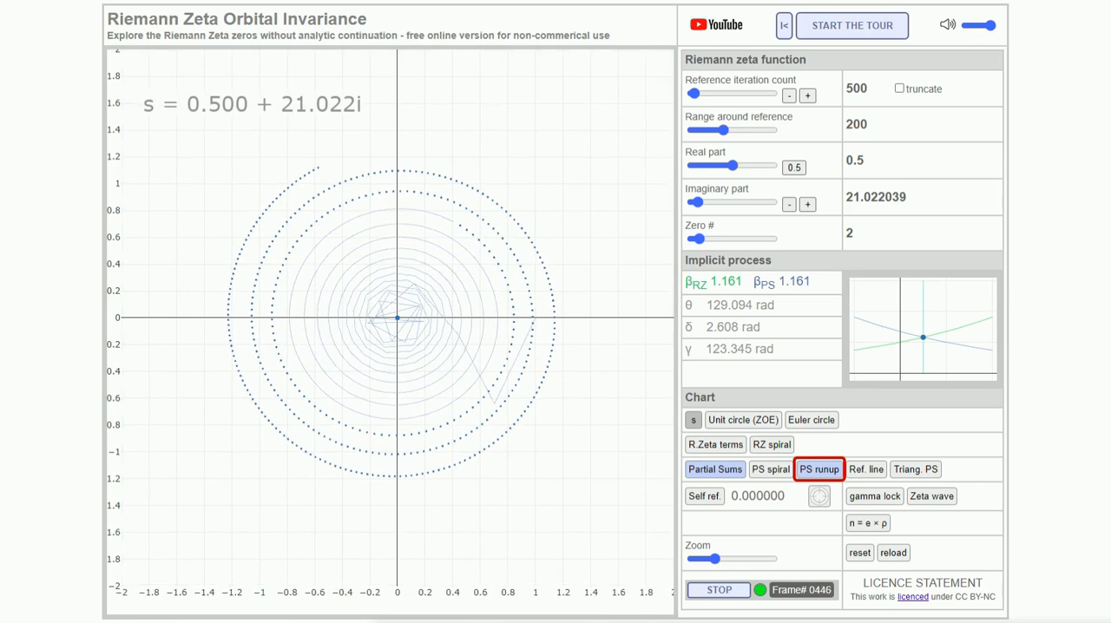
{"action": "left_click", "coordinate": [819, 469]}
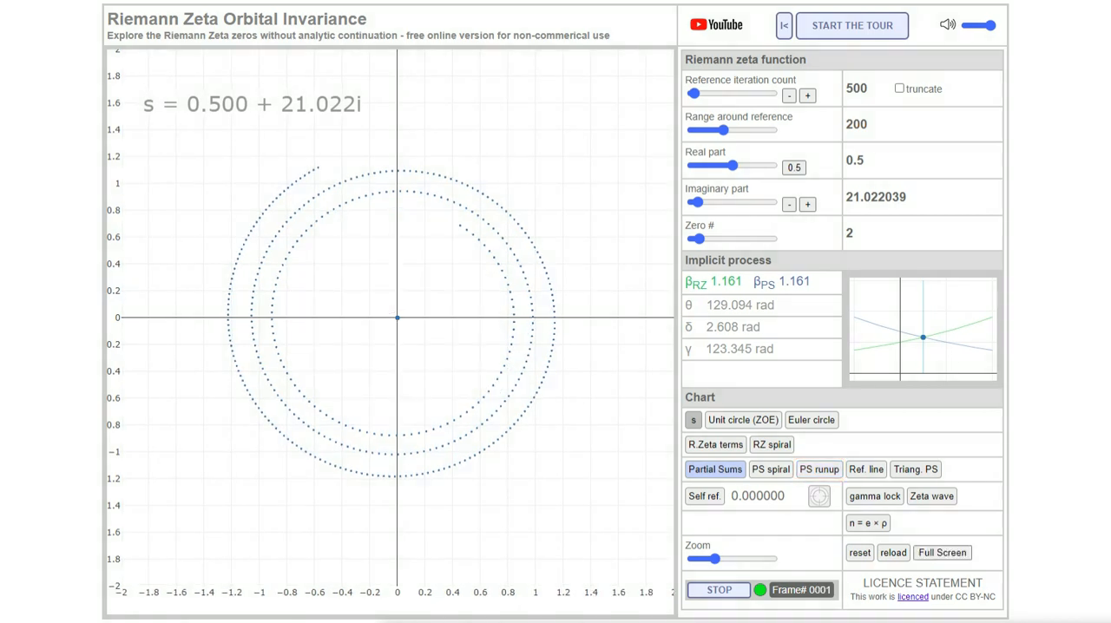
{"action": "left_click", "coordinate": [865, 469]}
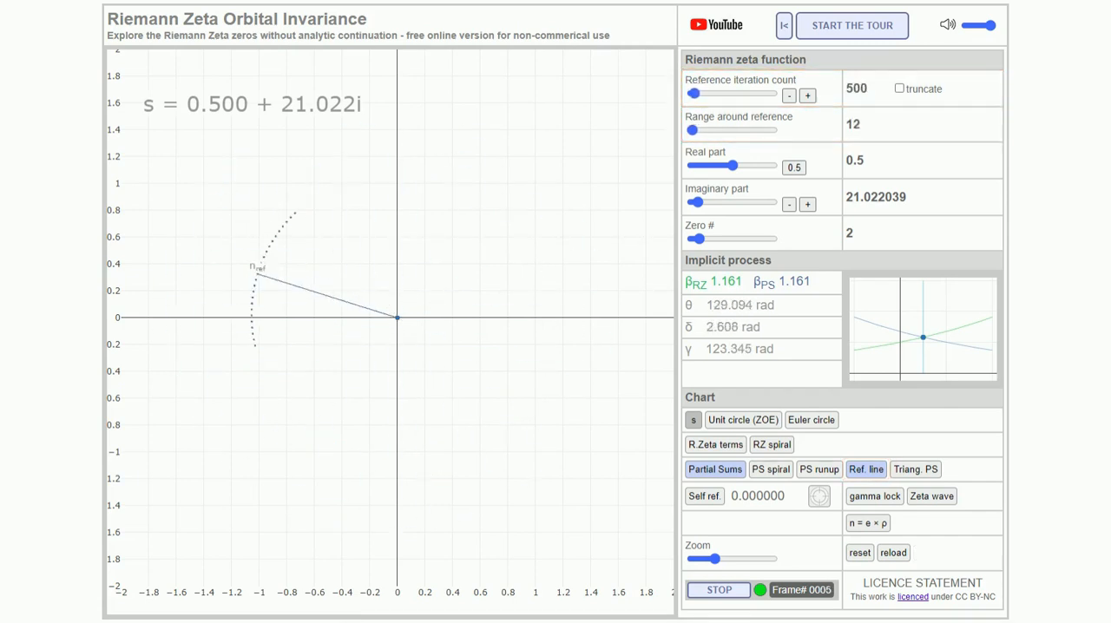
Widen Range around reference from 12 back up to 200 terms
{"action": "left_click_drag", "start_coordinate": [691, 130], "coordinate": [708, 130]}
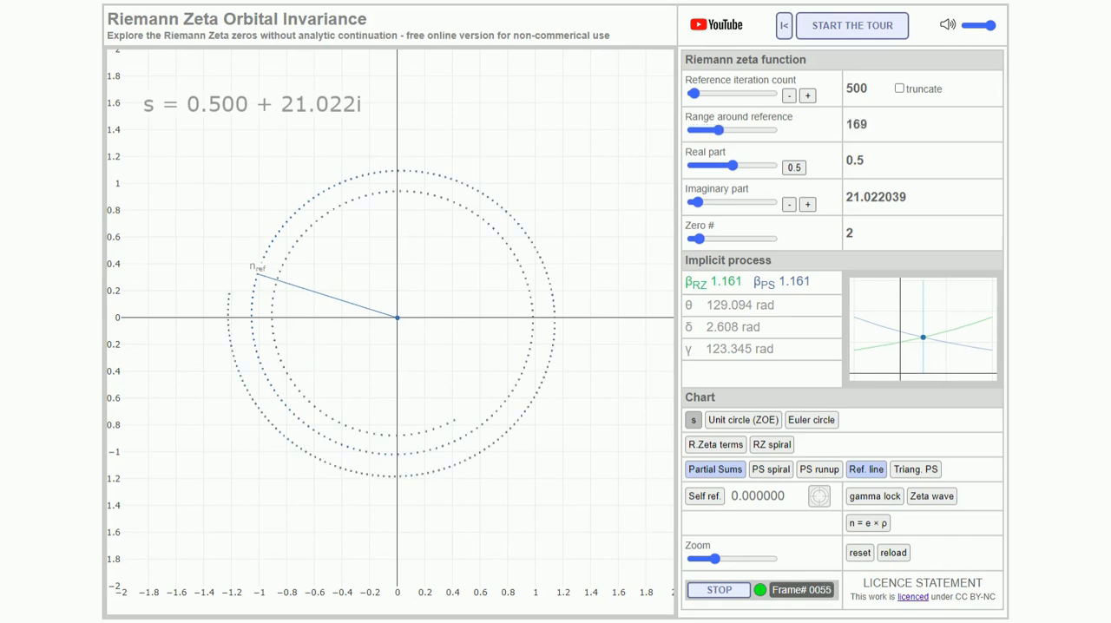
{"action": "left_click_drag", "start_coordinate": [708, 130], "coordinate": [727, 130]}
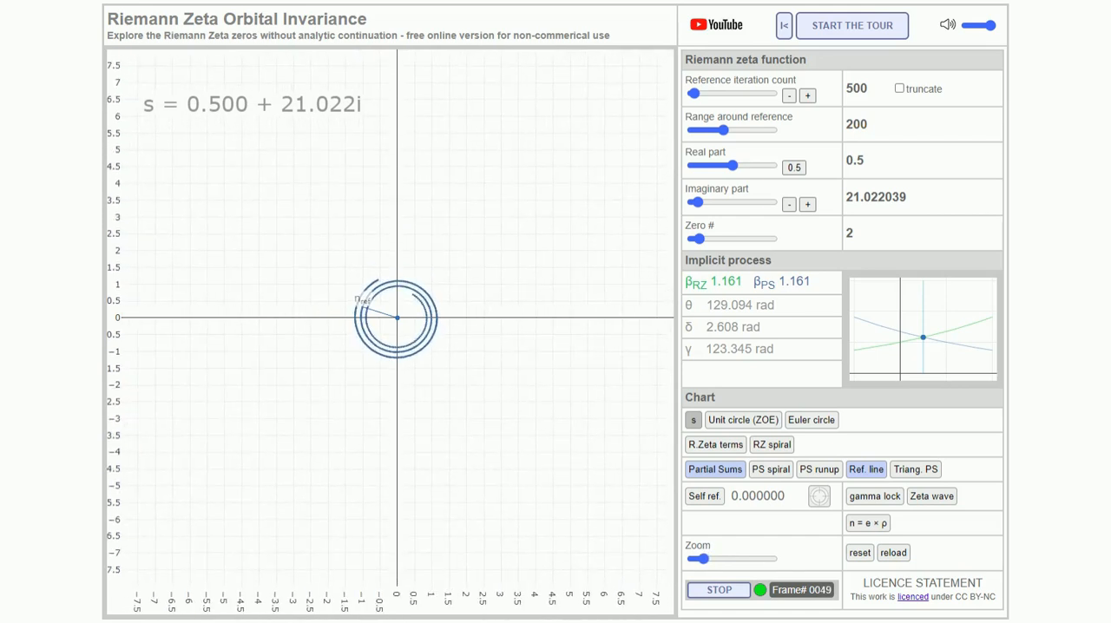
Raise the imaginary part of s, then bring it back to about 31.33
{"action": "left_click_drag", "start_coordinate": [697, 202], "coordinate": [748, 202]}
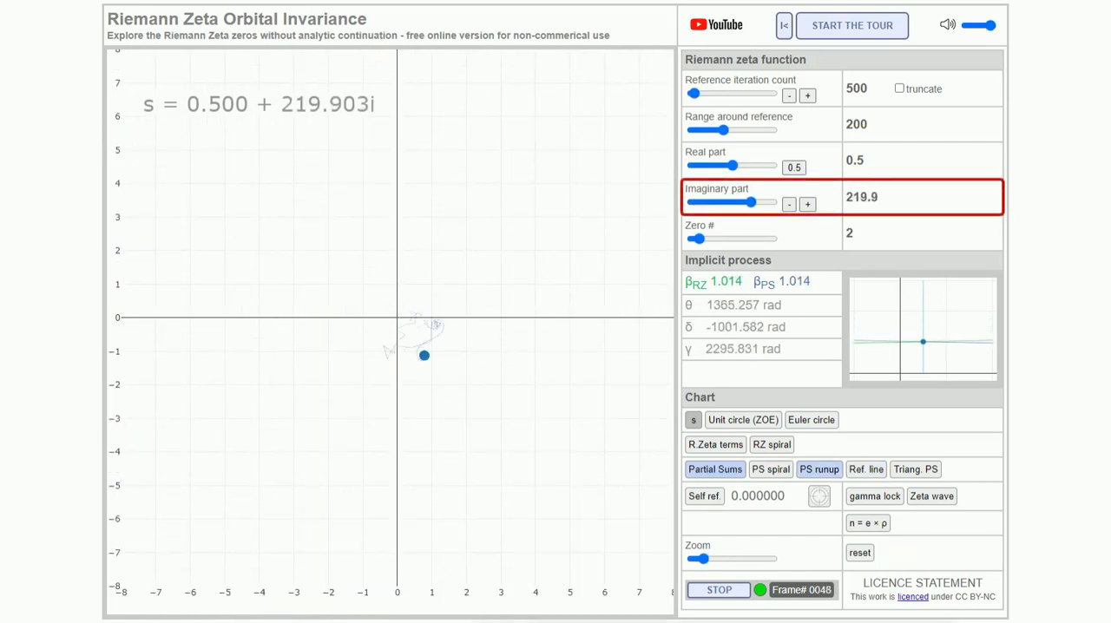
{"action": "left_click_drag", "start_coordinate": [751, 202], "coordinate": [768, 202]}
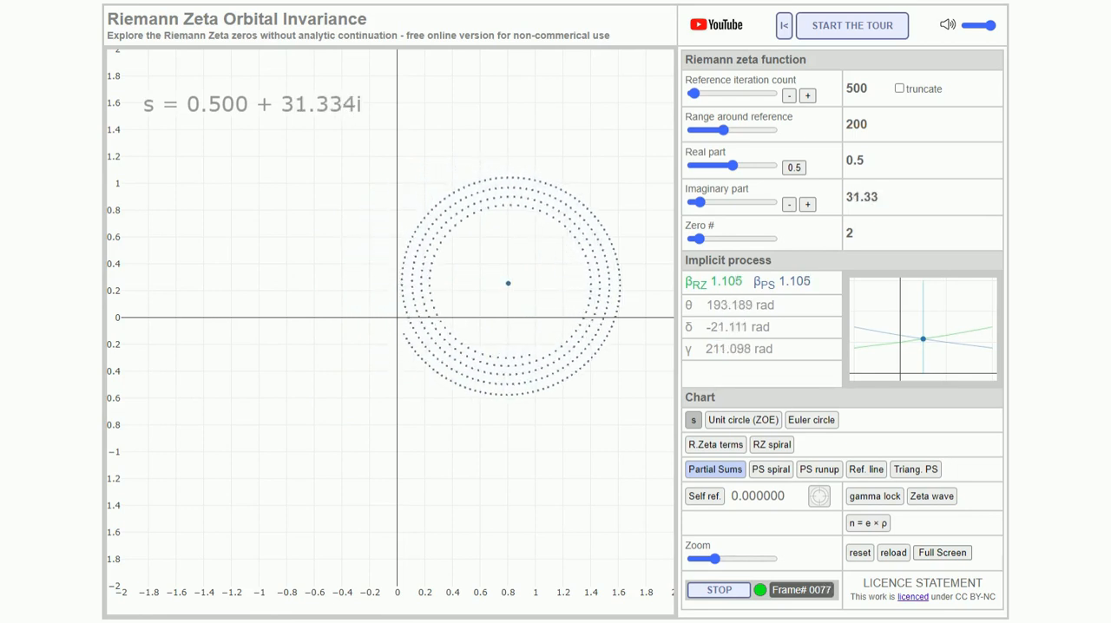
Show the PS spiral for s = 0.5 + 34i with 500 reference iterations
{"action": "left_click", "coordinate": [771, 469]}
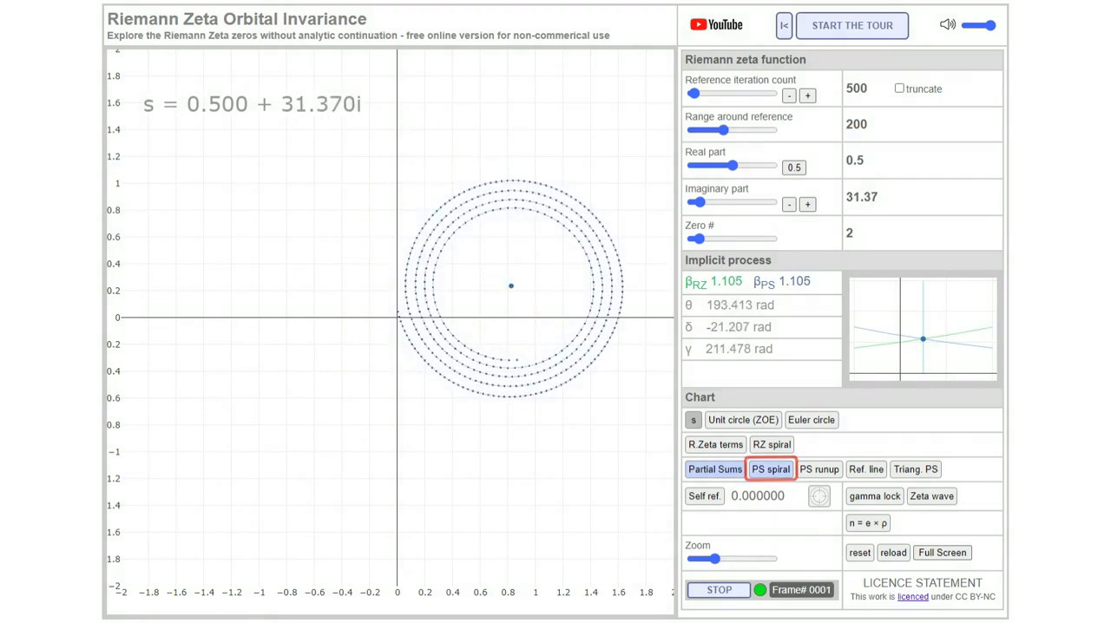
{"action": "left_click", "coordinate": [770, 468]}
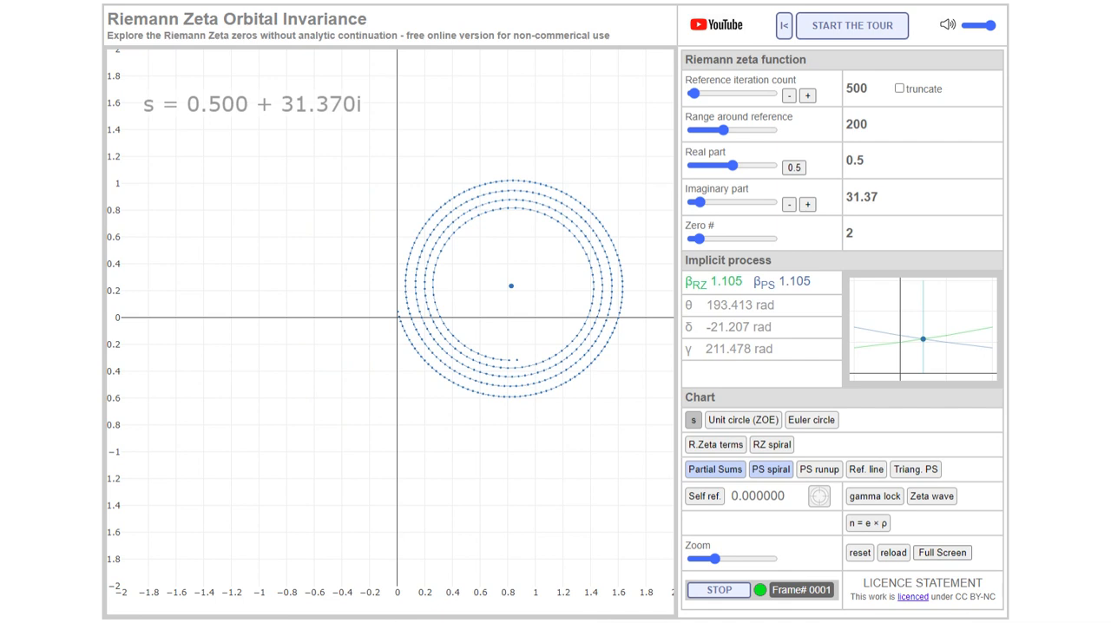
{"action": "left_click", "coordinate": [714, 469]}
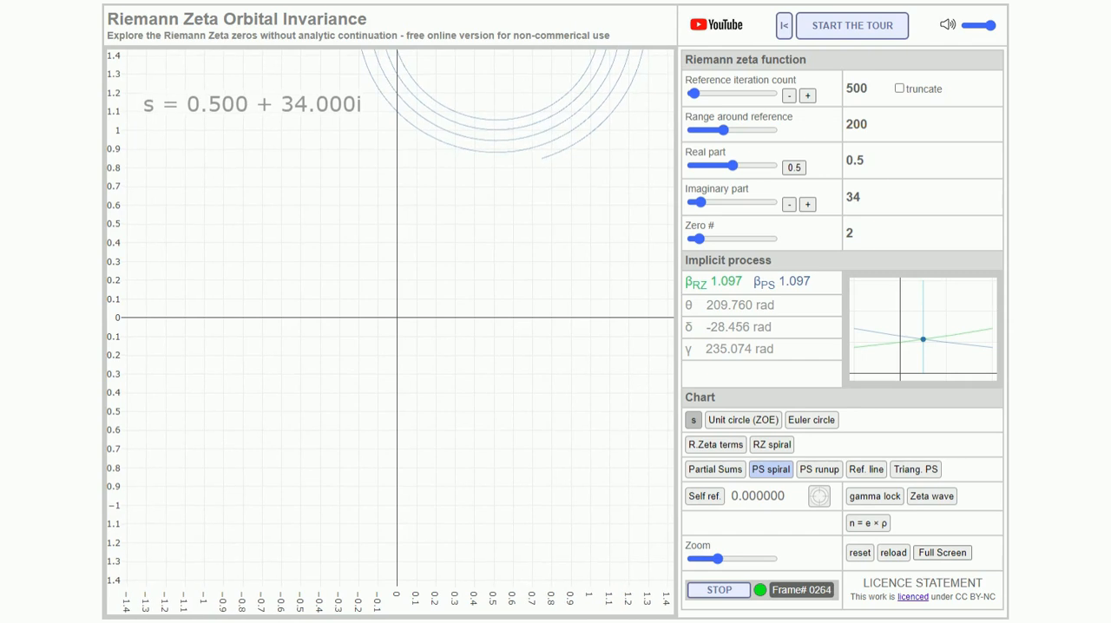
Toggle Triang. PS, then plot Partial Sums at s = 0.5 + 37.586i
{"action": "left_click", "coordinate": [914, 469]}
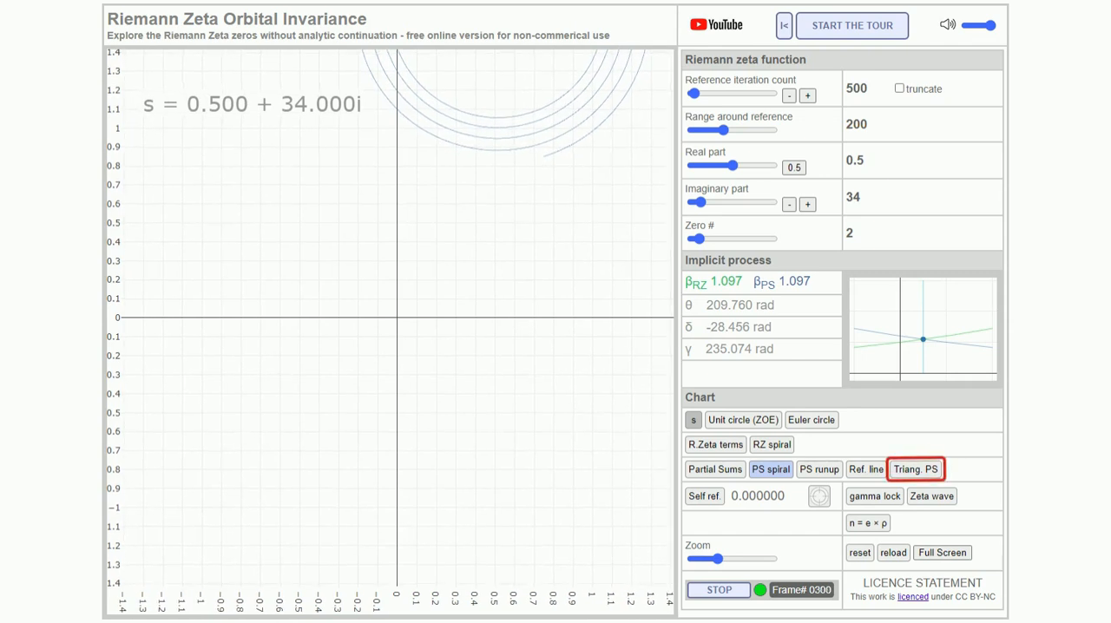
{"action": "left_click", "coordinate": [915, 469]}
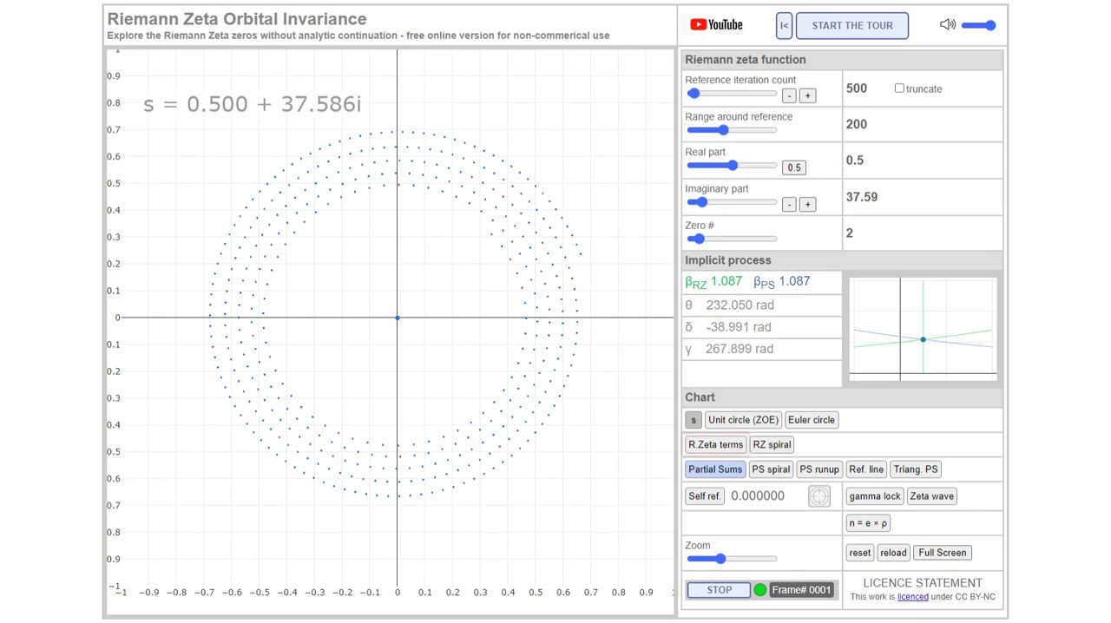
Overlay R.Zeta terms and activate the Self ref. line, reading 1.000069
{"action": "left_click", "coordinate": [714, 444]}
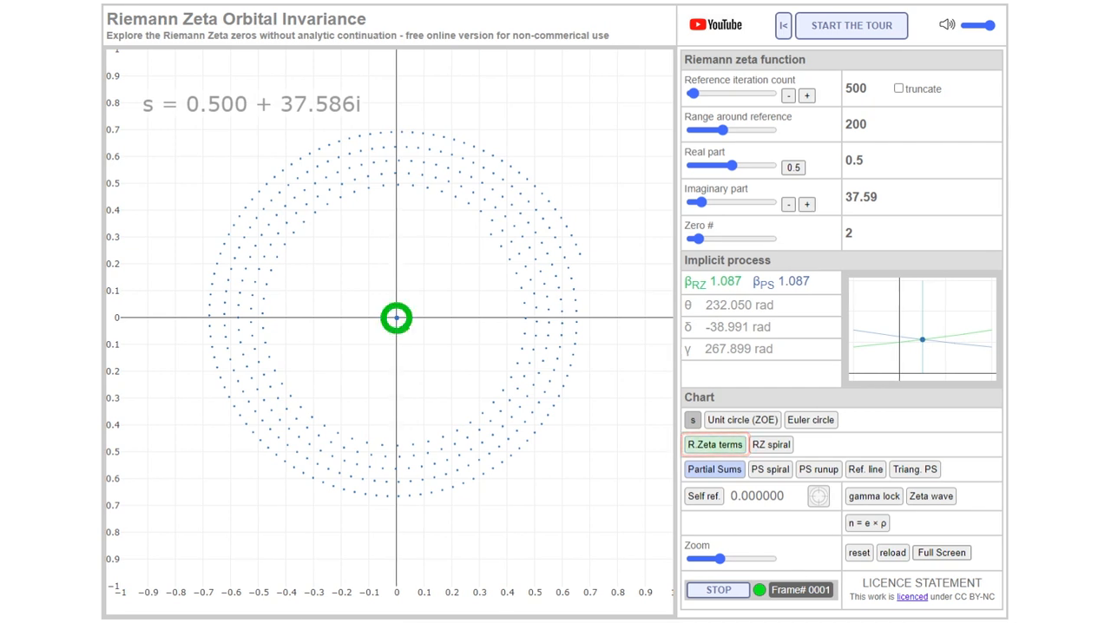
{"action": "left_click", "coordinate": [704, 495]}
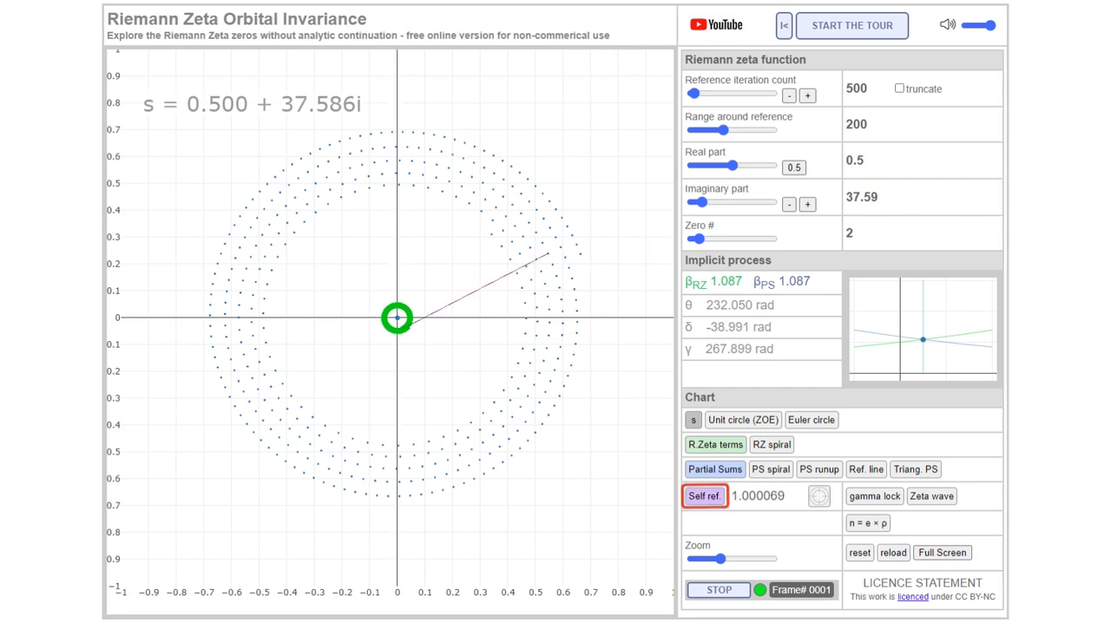
{"action": "left_click", "coordinate": [705, 496]}
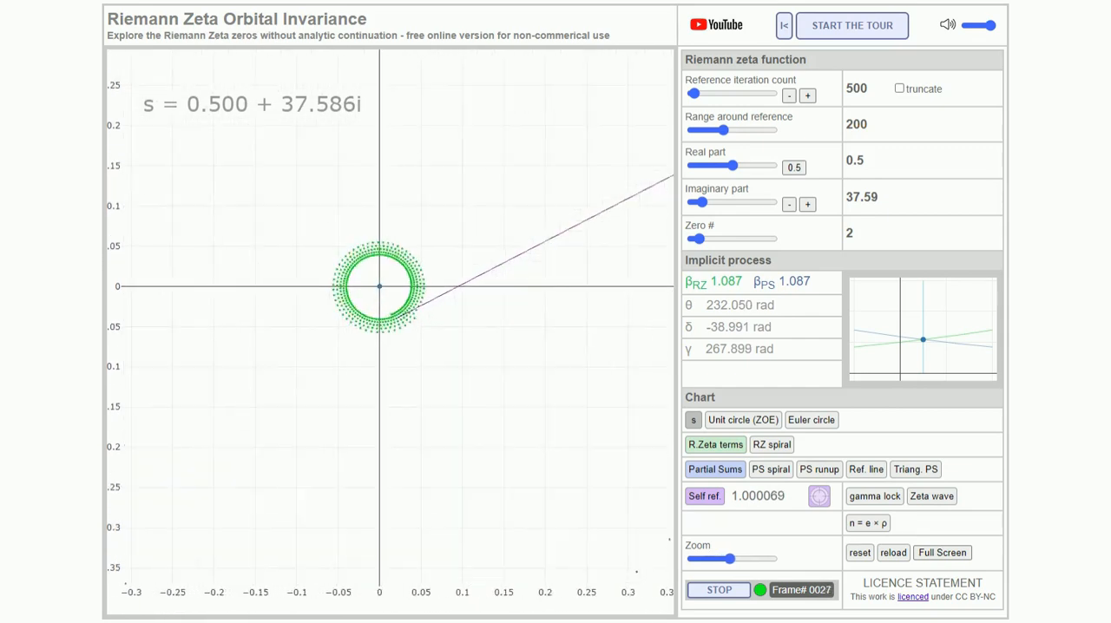
Set the imaginary part to 14.135 with 200 reference iterations
{"action": "left_click_drag", "start_coordinate": [732, 559], "coordinate": [767, 559]}
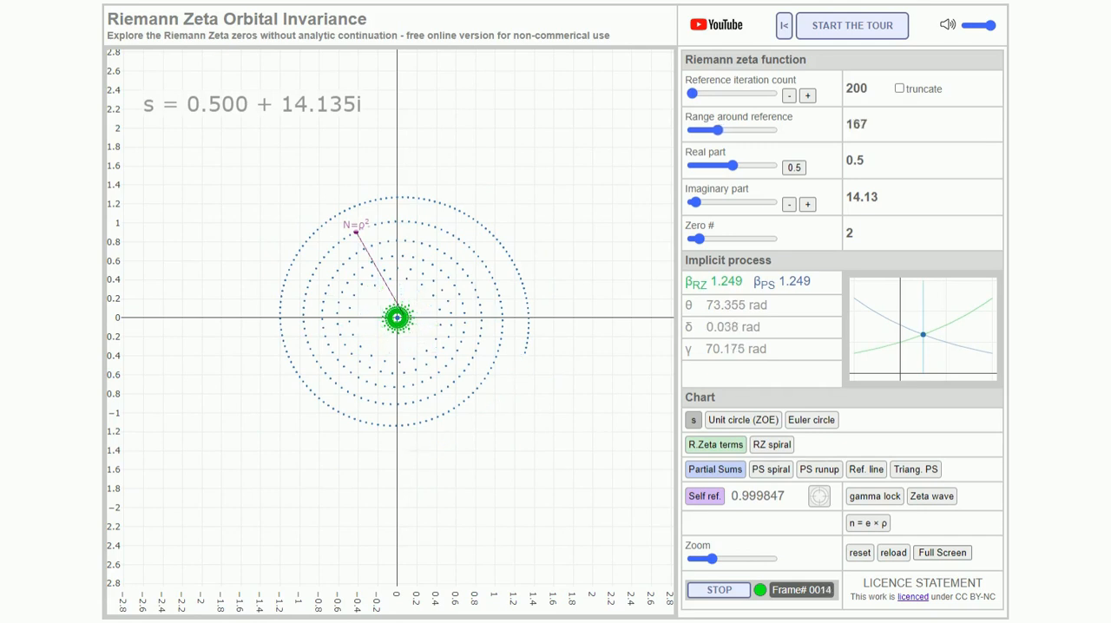
Narrow the range to 20, enable truncate, and show the Unit circle (ZOE)
{"action": "left_click_drag", "start_coordinate": [709, 129], "coordinate": [690, 129]}
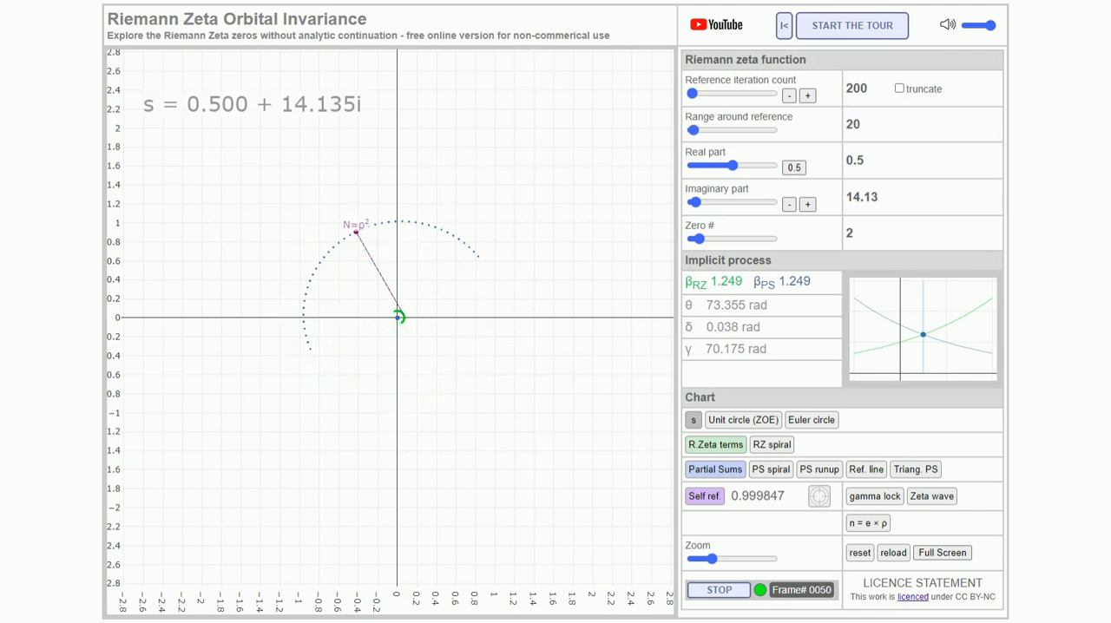
{"action": "left_click", "coordinate": [899, 88]}
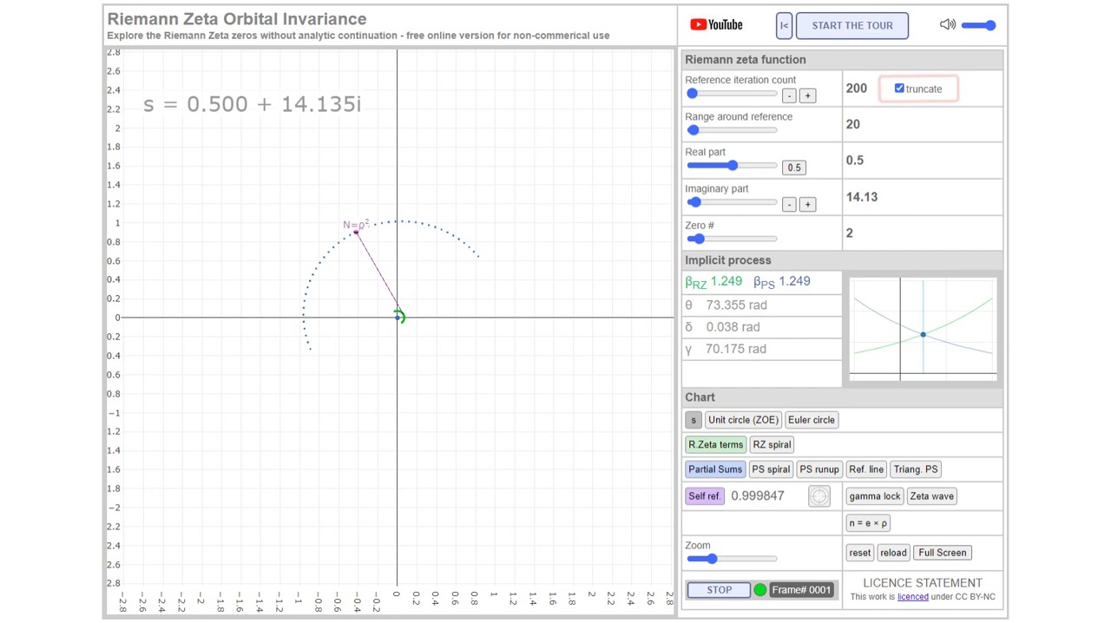
{"action": "left_click", "coordinate": [742, 419]}
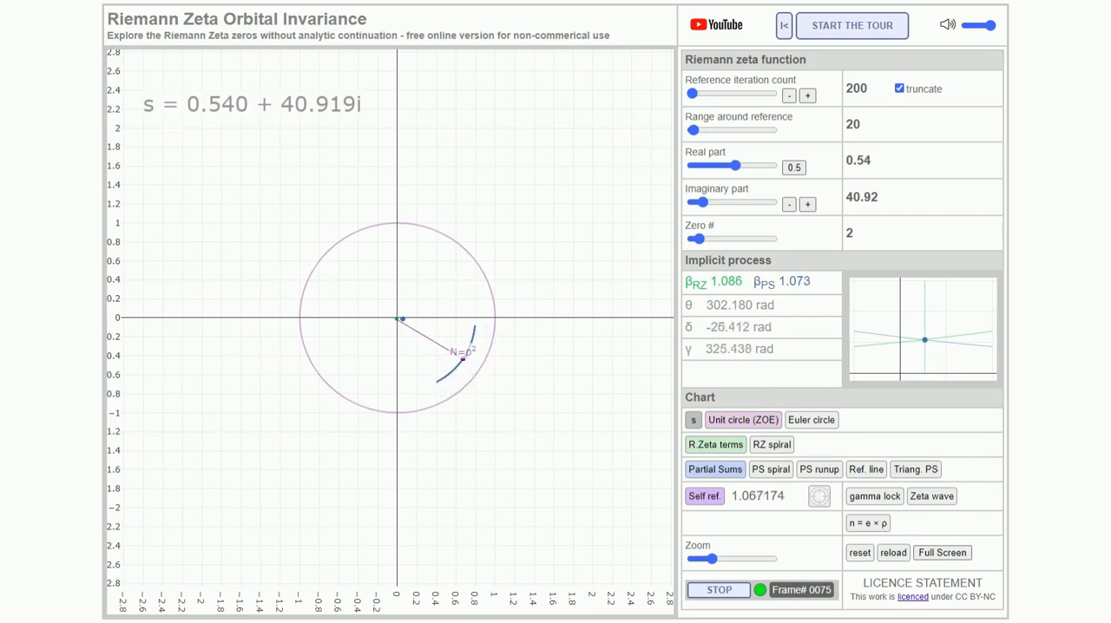
Reset real part to 0.5, enable Triang. PS, set range to 200, then real part to 0.812
{"action": "left_click_drag", "start_coordinate": [736, 165], "coordinate": [735, 165]}
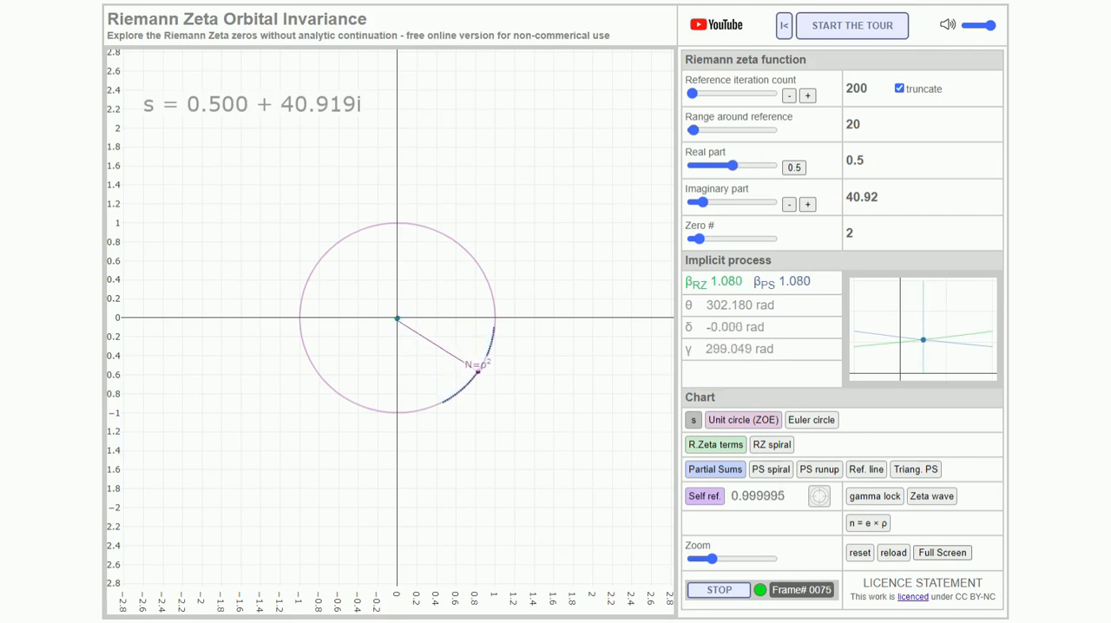
{"action": "left_click", "coordinate": [915, 469]}
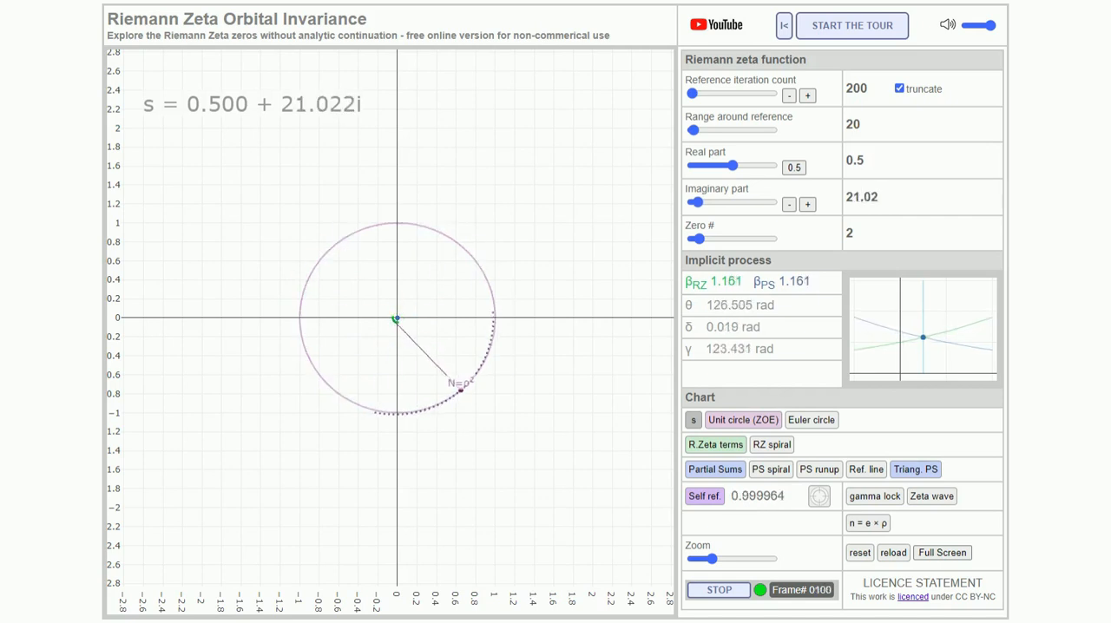
{"action": "left_click_drag", "start_coordinate": [696, 129], "coordinate": [707, 129]}
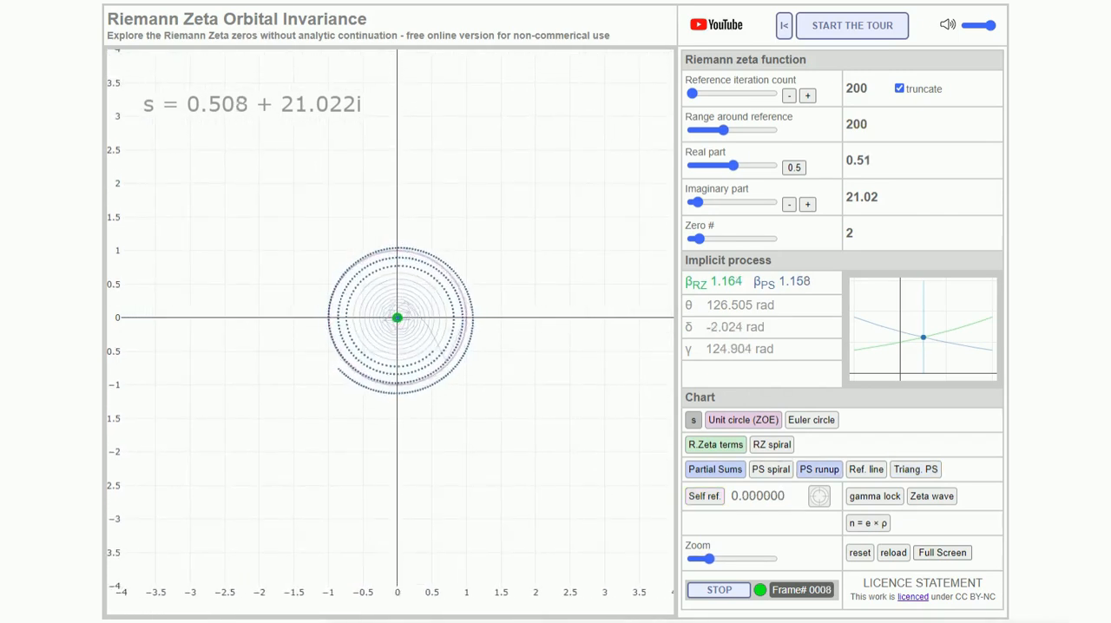
{"action": "left_click_drag", "start_coordinate": [735, 166], "coordinate": [742, 165]}
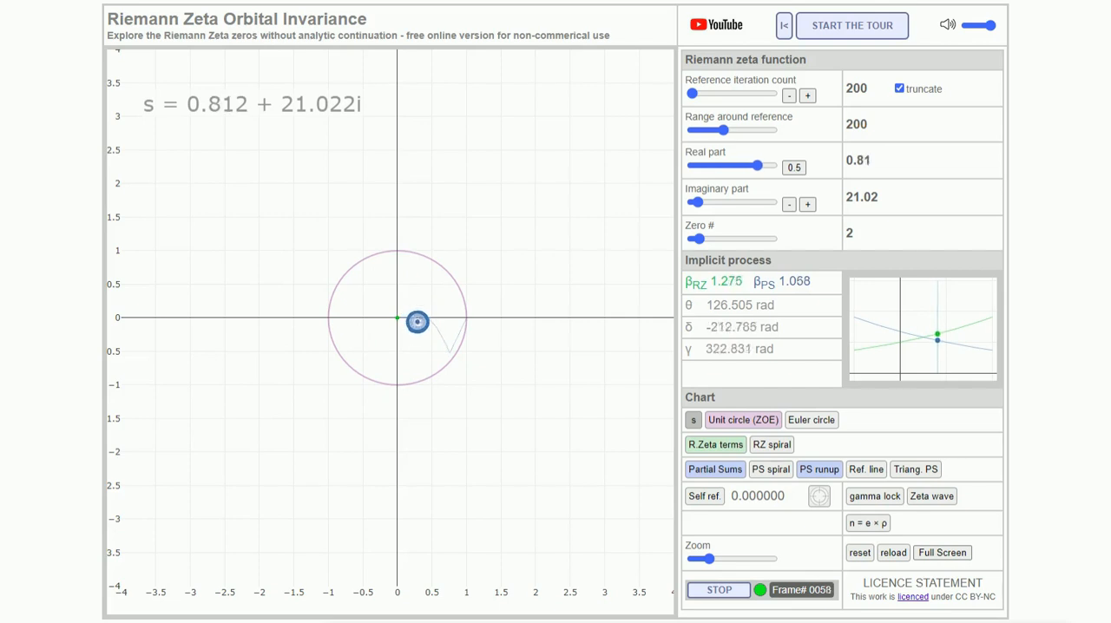